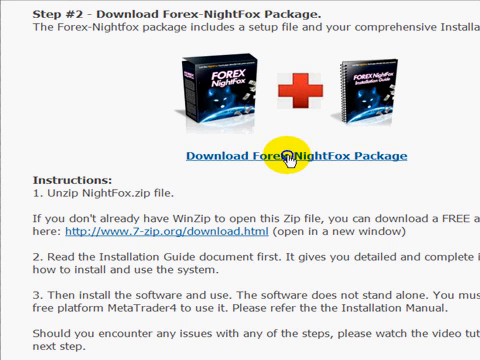
# - Bring up the context menu on the 'Download Forex-NightFox Package' link to save it
pyautogui.rightClick(286, 156)
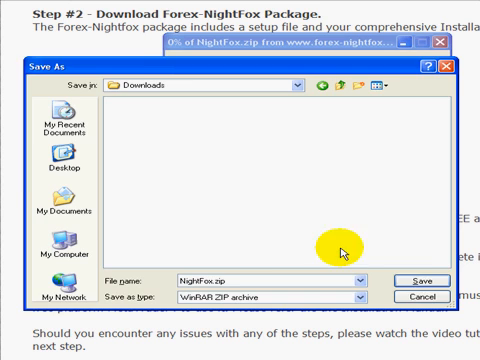
# - Save NightFox.zip into the Downloads folder
pyautogui.click(420, 277)
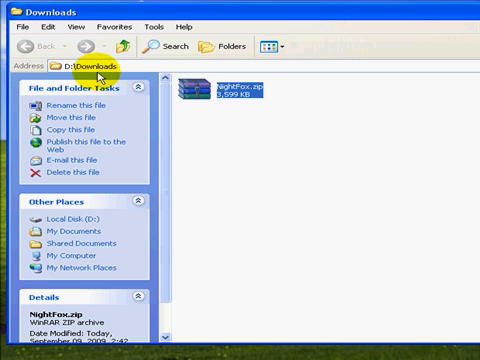
pyautogui.moveTo(232, 110)
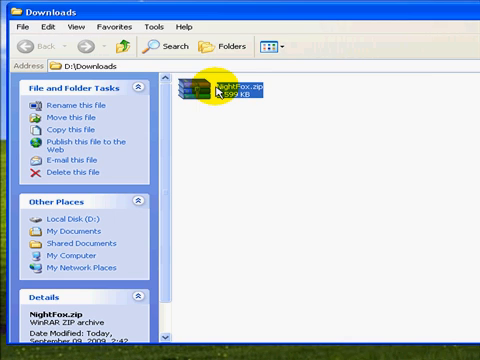
# - Open NightFox.zip from Downloads in WinRAR to view NightFox_Setup.exe and the user guide
pyautogui.doubleClick(200, 90)
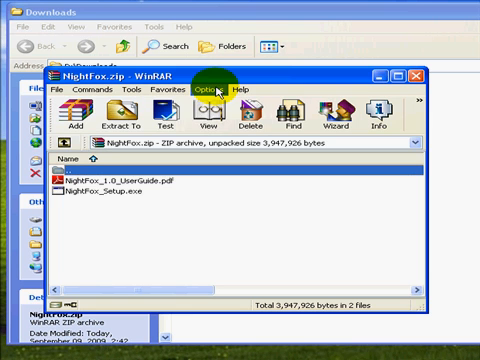
pyautogui.moveTo(127, 201)
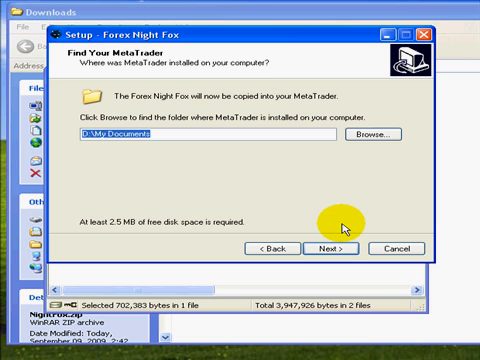
pyautogui.moveTo(345, 228)
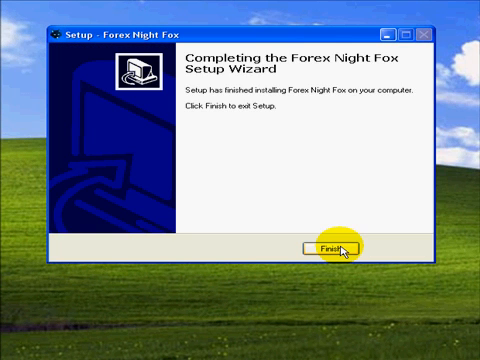
# - Close the completed Forex Night Fox setup wizard with Finish
pyautogui.click(340, 248)
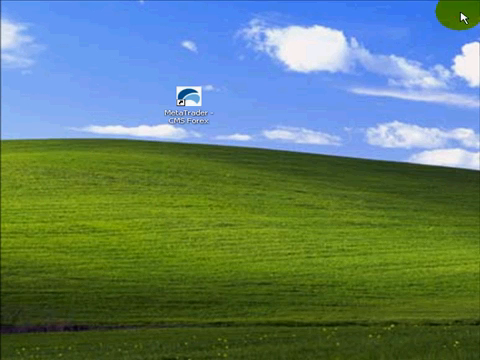